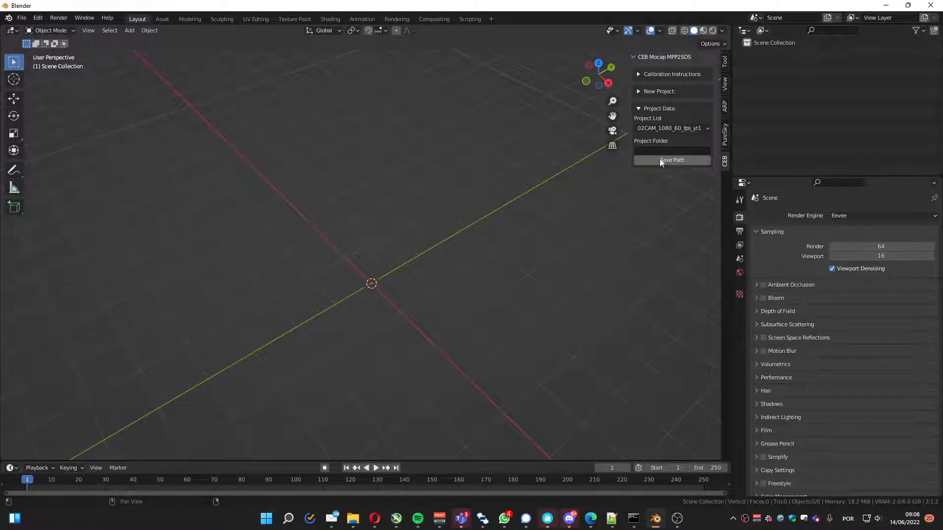
Create a new yt5 folder under C:\MOCAP\Youtube and set it as the project path
{"action": "left_click", "coordinate": [672, 160]}
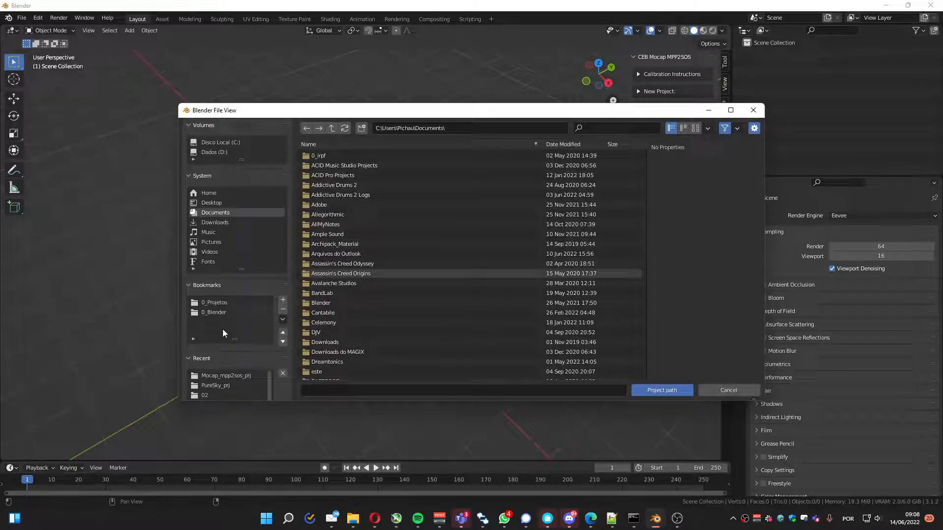
{"action": "mouse_move", "coordinate": [210, 358]}
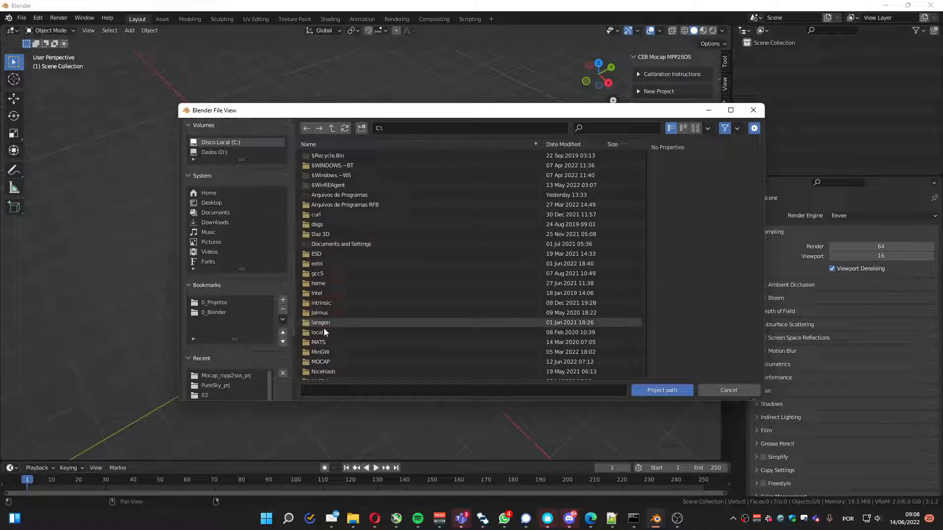
{"action": "double_click", "coordinate": [320, 362]}
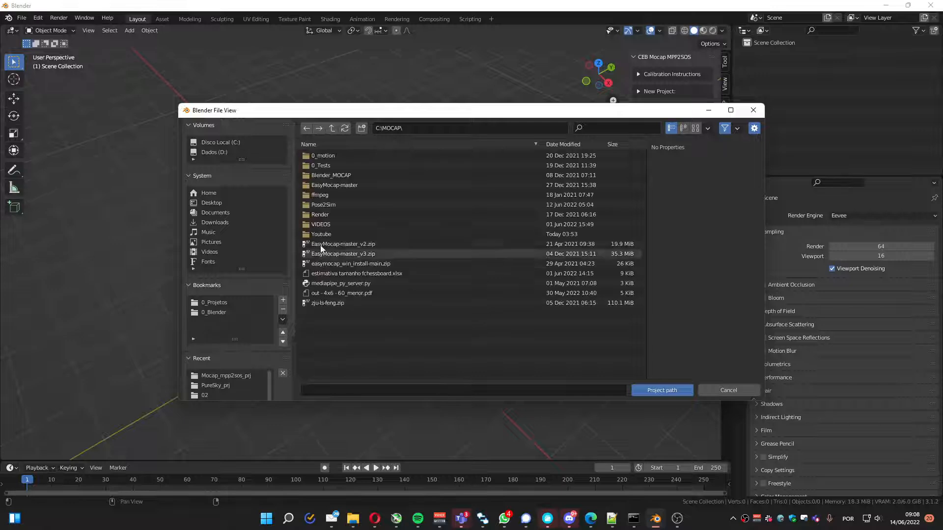
{"action": "double_click", "coordinate": [321, 234]}
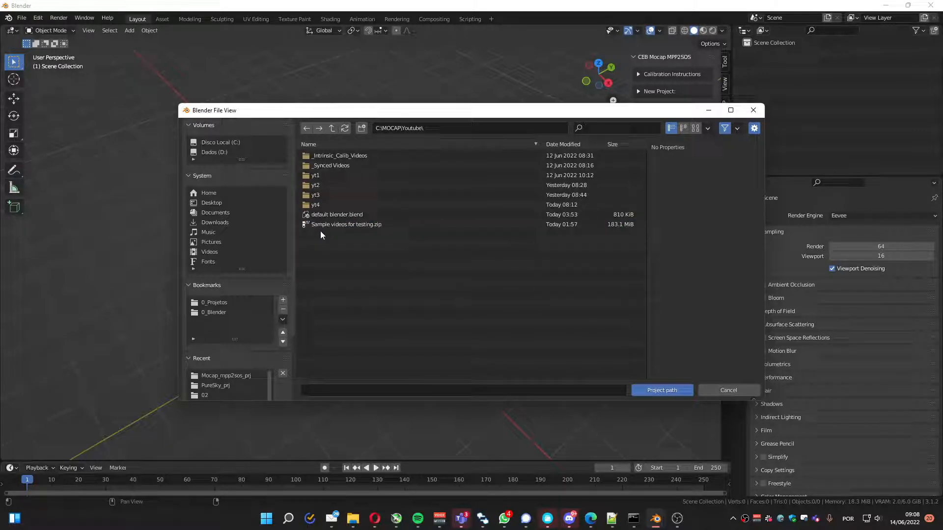
{"action": "left_click", "coordinate": [361, 128]}
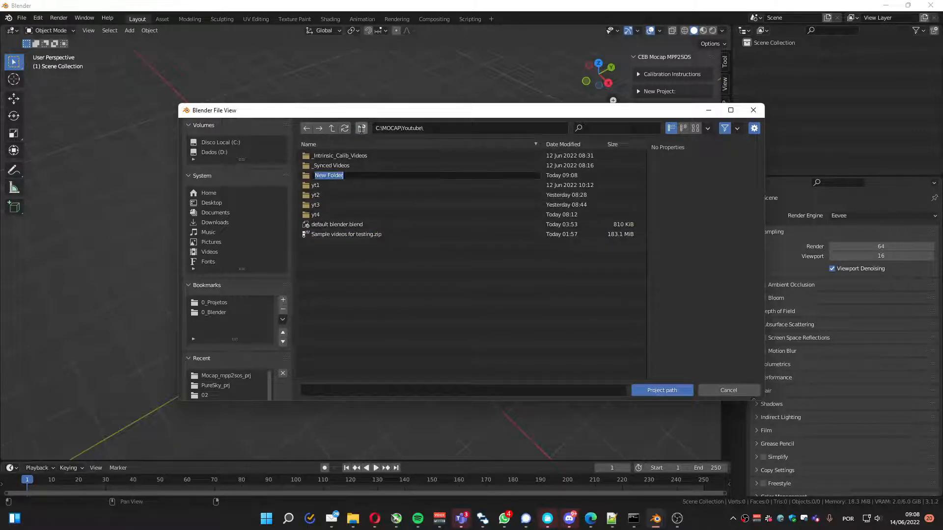
{"action": "type", "text": "yt5"}
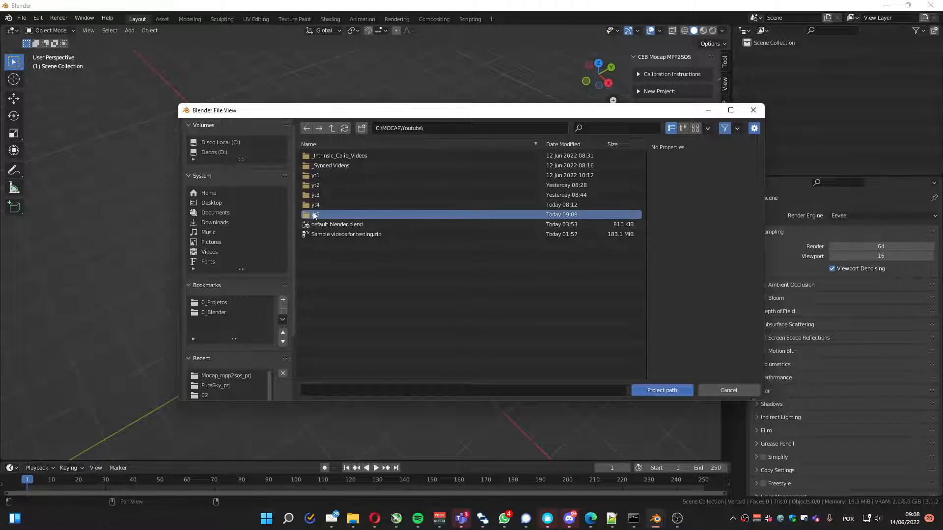
{"action": "double_click", "coordinate": [314, 215]}
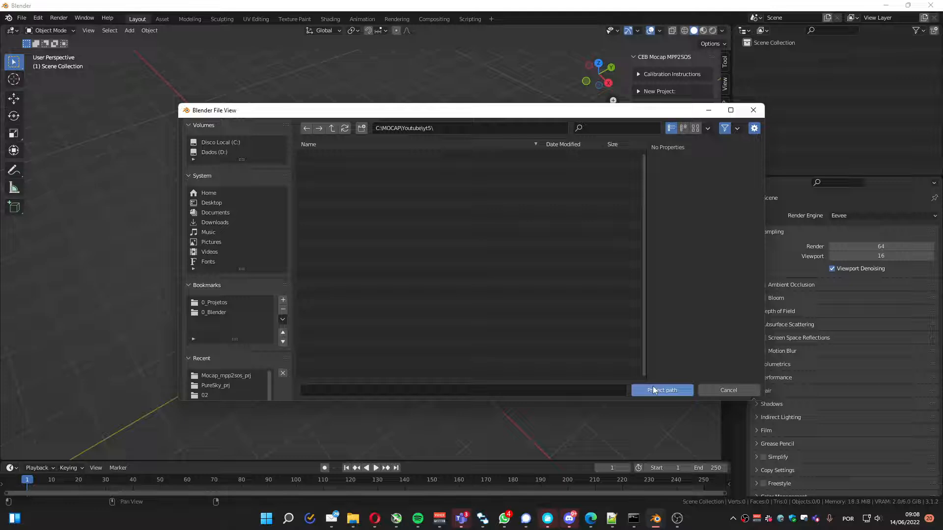
{"action": "left_click", "coordinate": [661, 390]}
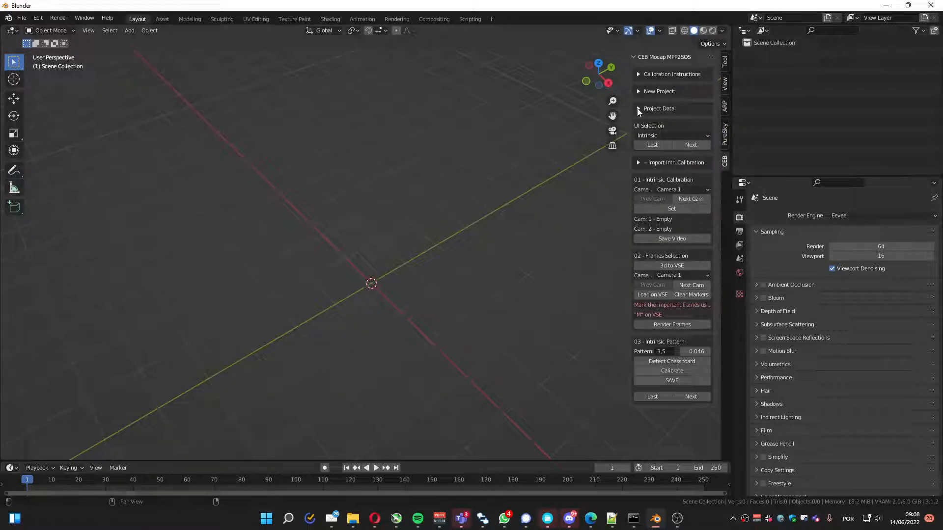
Expand Project Data and set the UI selection to the Extrinsic calibration stage
{"action": "left_click", "coordinate": [638, 108]}
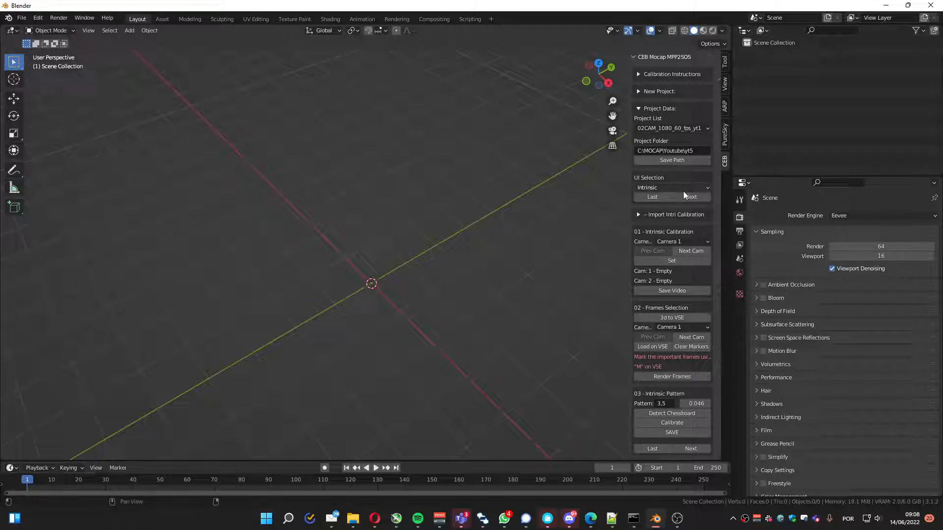
{"action": "left_click", "coordinate": [691, 197]}
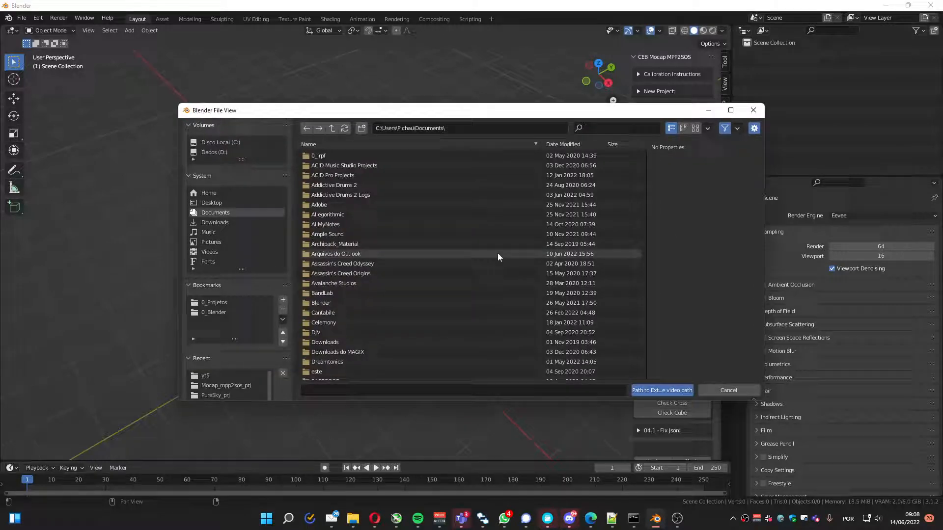
Assign the cam2 and cam4 videos from _Synced Videos\2_walk_back to cameras 1 and 2
{"action": "left_click", "coordinate": [205, 376]}
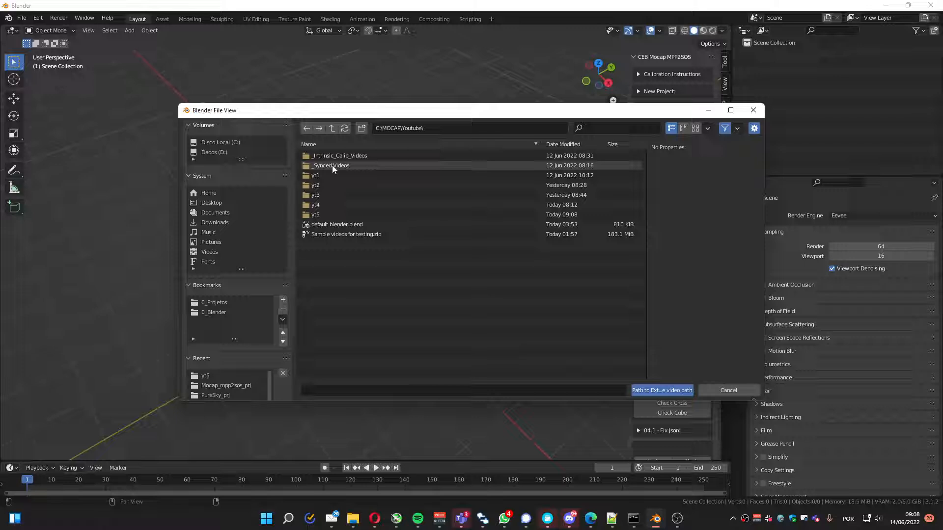
{"action": "double_click", "coordinate": [331, 165]}
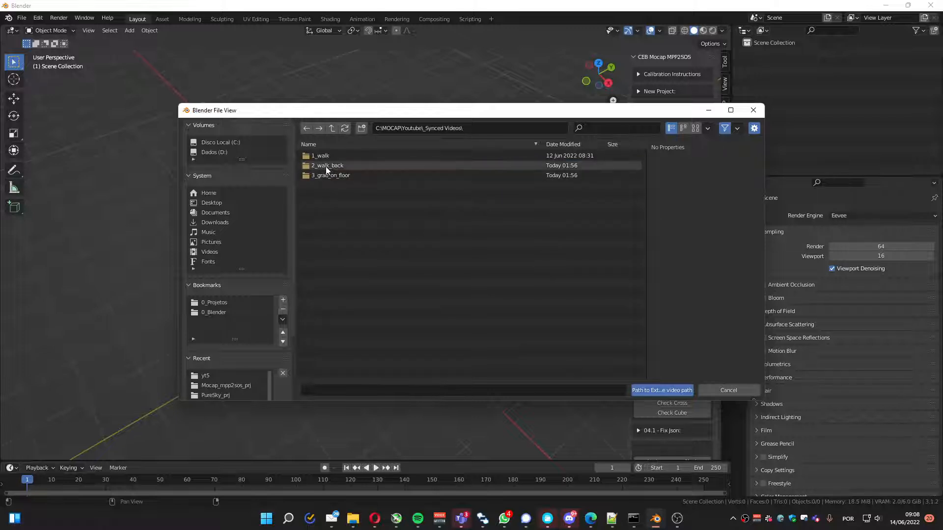
{"action": "double_click", "coordinate": [326, 165]}
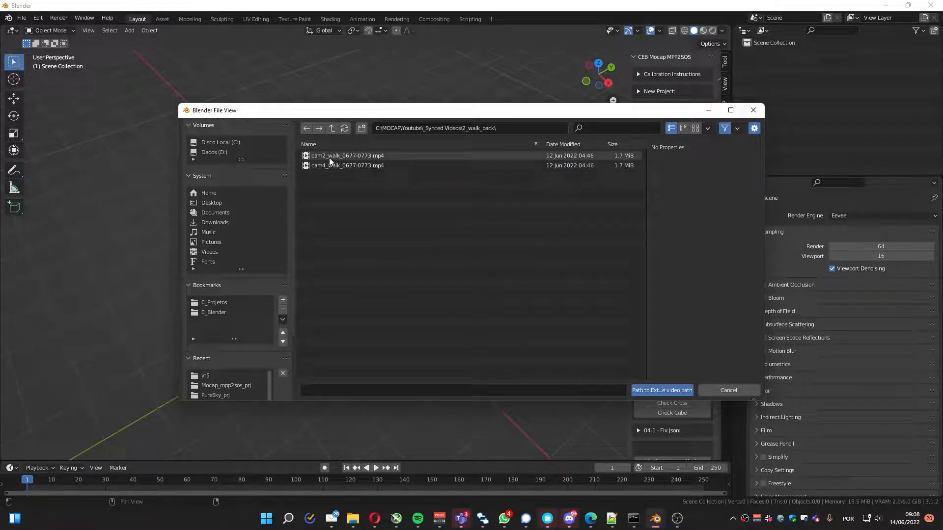
{"action": "left_click", "coordinate": [661, 390]}
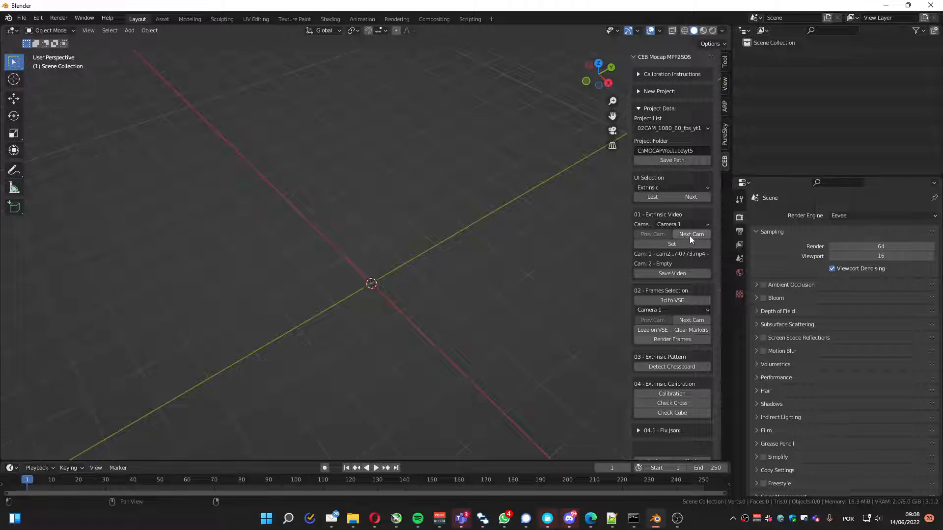
{"action": "left_click", "coordinate": [671, 243]}
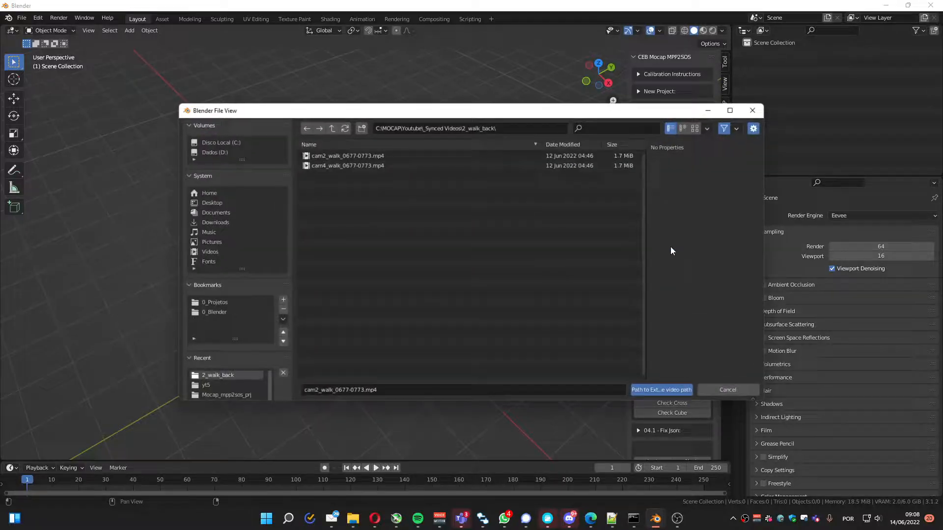
{"action": "left_click", "coordinate": [660, 390]}
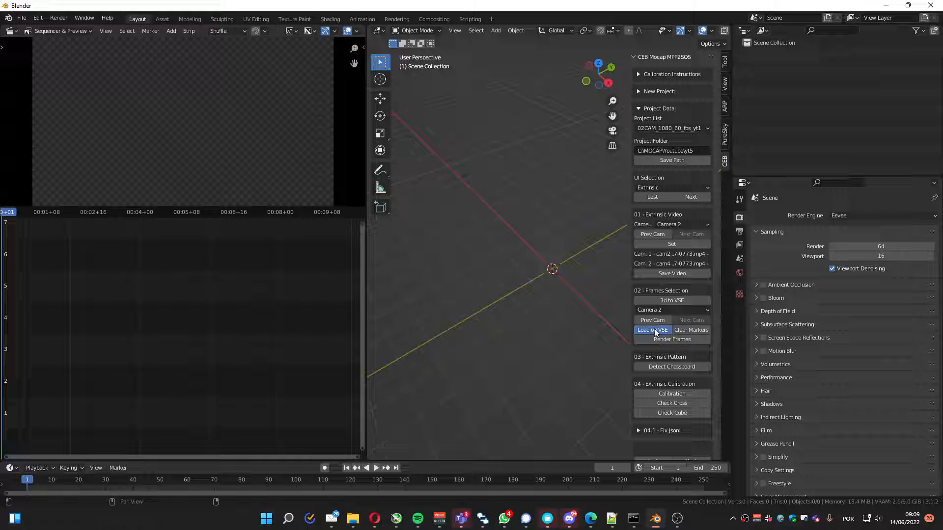
Load Camera 1's walk_back video into the sequencer and enable manual LabelMe json fixing
{"action": "left_click", "coordinate": [652, 330]}
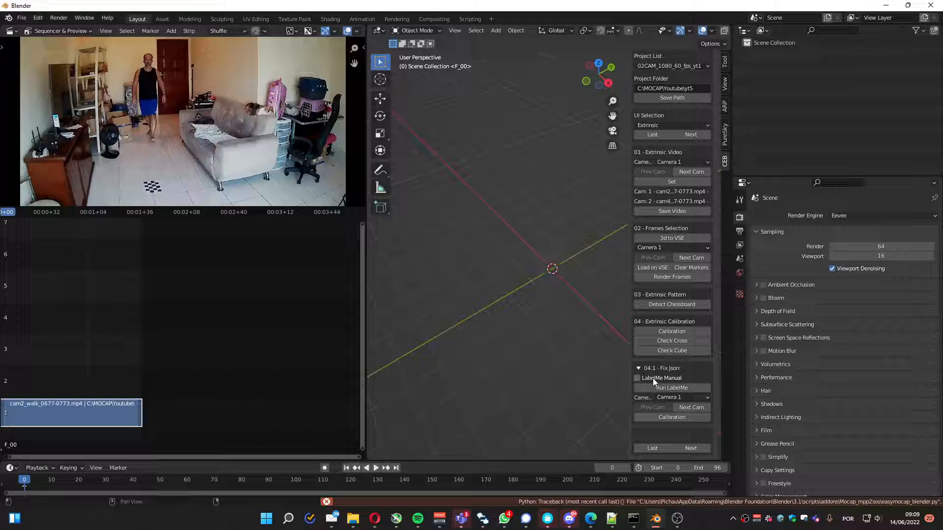
{"action": "left_click", "coordinate": [637, 377]}
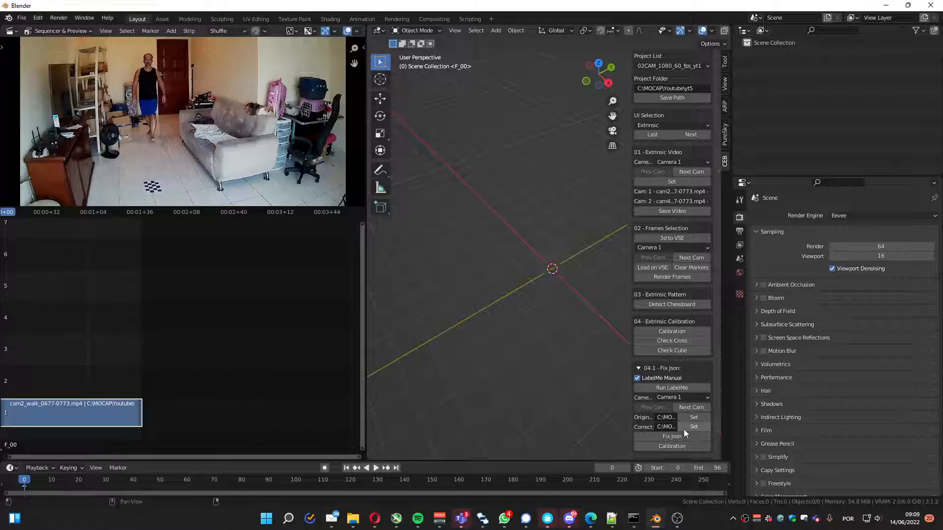
{"action": "mouse_move", "coordinate": [672, 437]}
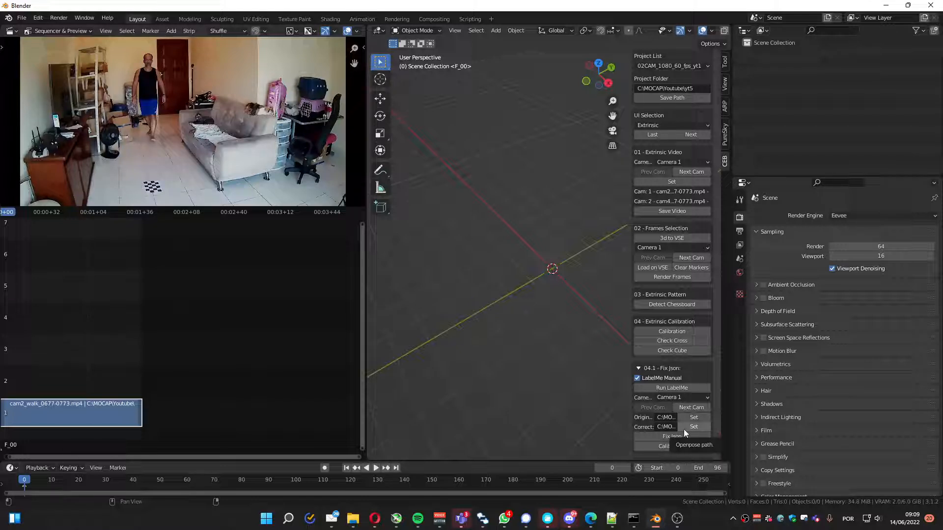
Disable LabelMe Manual mode and run LabelMe on Camera 1's chessboard frame
{"action": "left_click", "coordinate": [636, 377]}
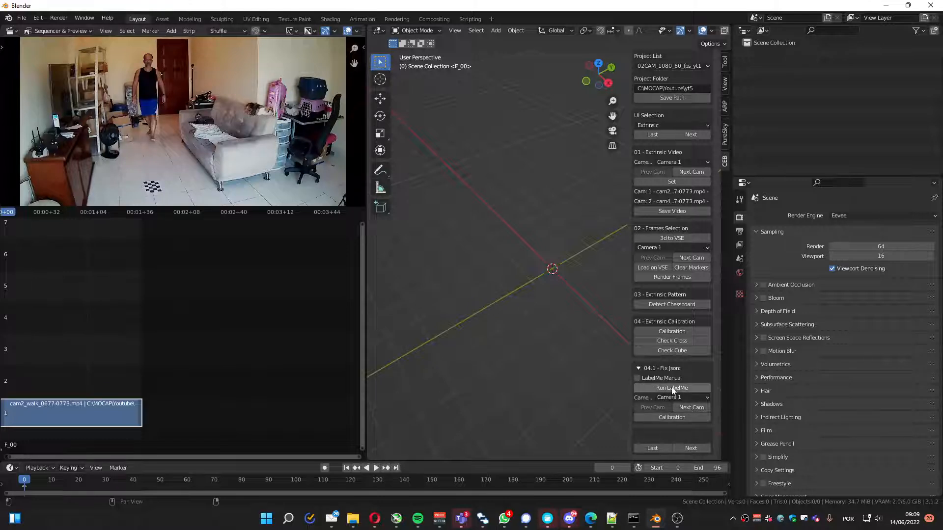
{"action": "left_click", "coordinate": [671, 388]}
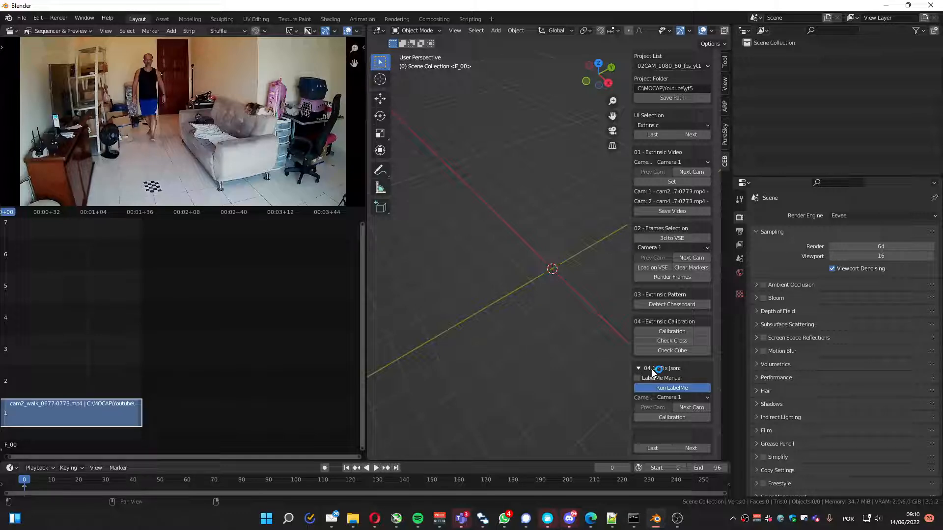
{"action": "left_click", "coordinate": [671, 388]}
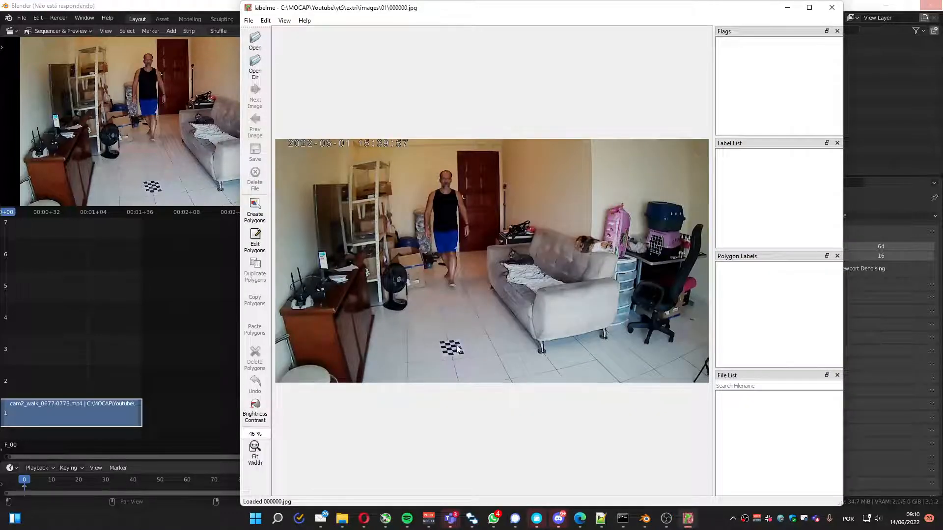
{"action": "mouse_move", "coordinate": [444, 360]}
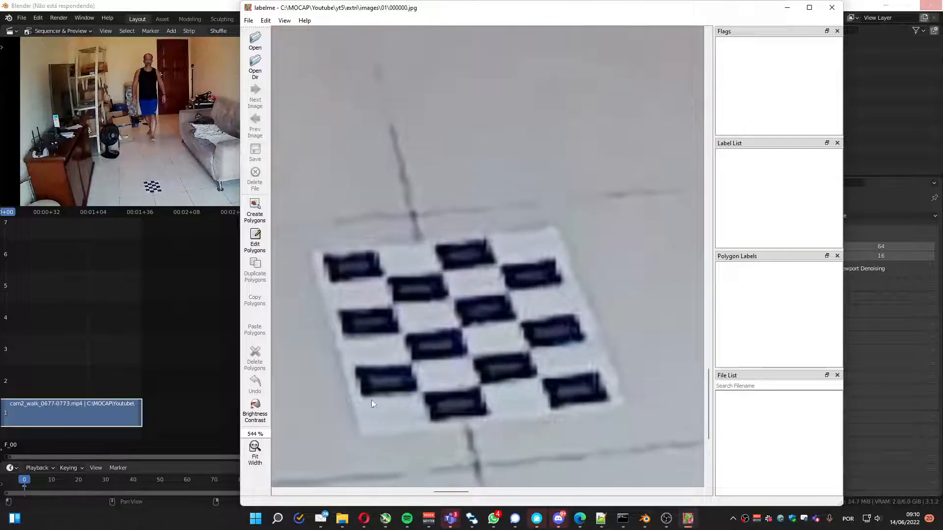
Trace the chessboard inner corners row by row as one polygon and confirm its label
{"action": "left_click", "coordinate": [255, 210]}
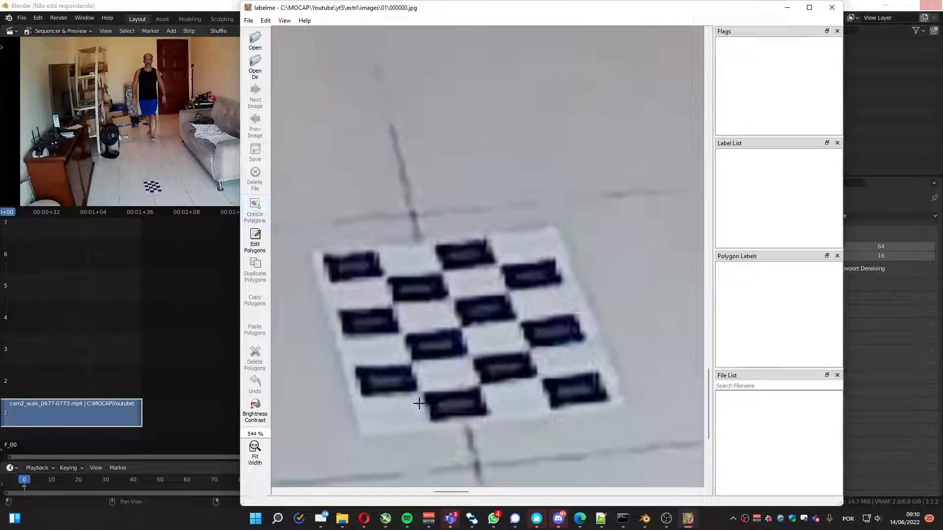
{"action": "left_click_drag", "start_coordinate": [418, 404], "coordinate": [518, 384]}
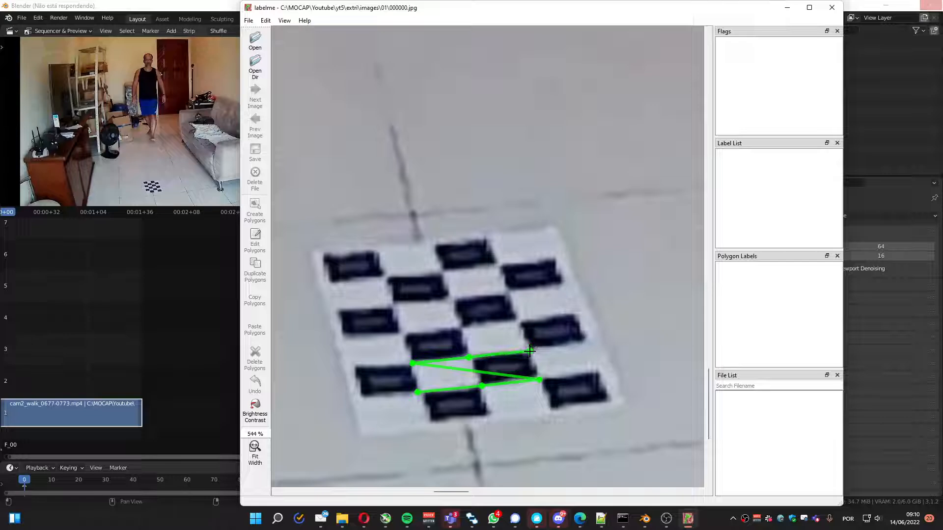
{"action": "left_click_drag", "start_coordinate": [529, 349], "coordinate": [400, 331]}
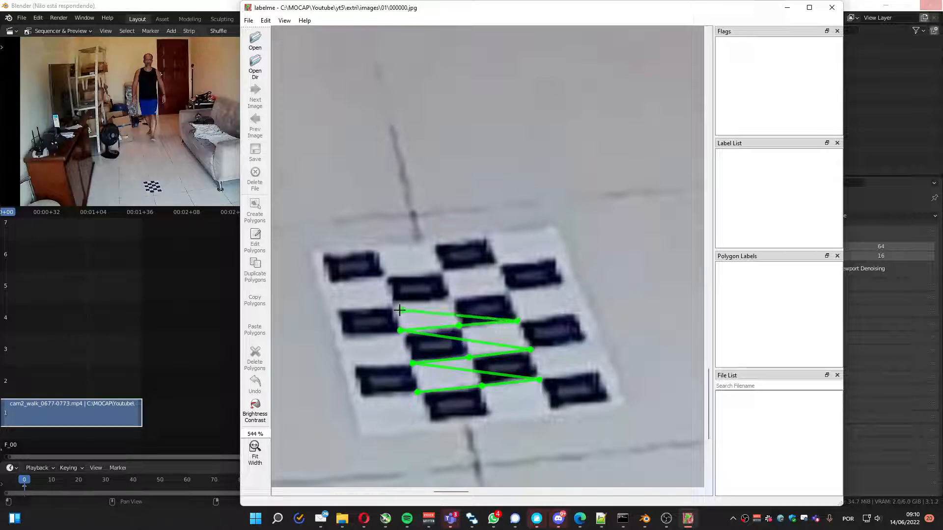
{"action": "left_click_drag", "start_coordinate": [400, 311], "coordinate": [507, 292]}
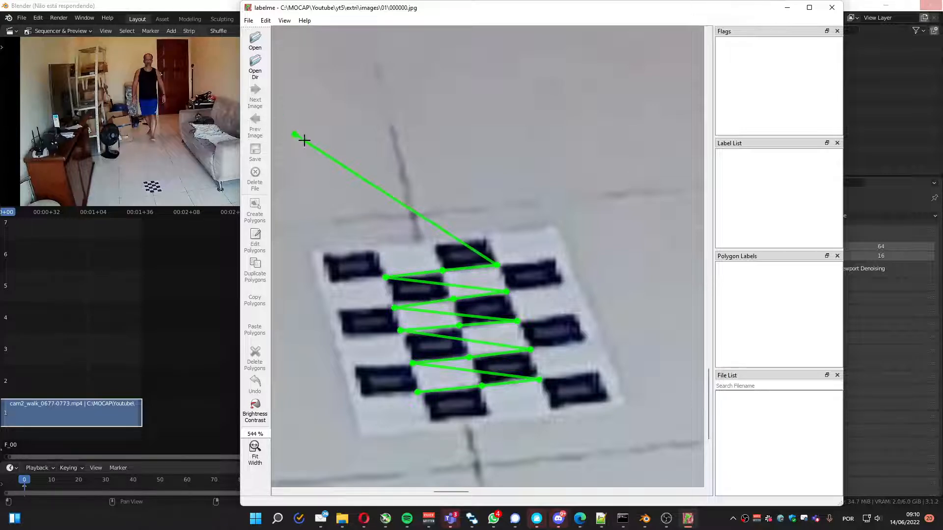
{"action": "left_click", "coordinate": [296, 136]}
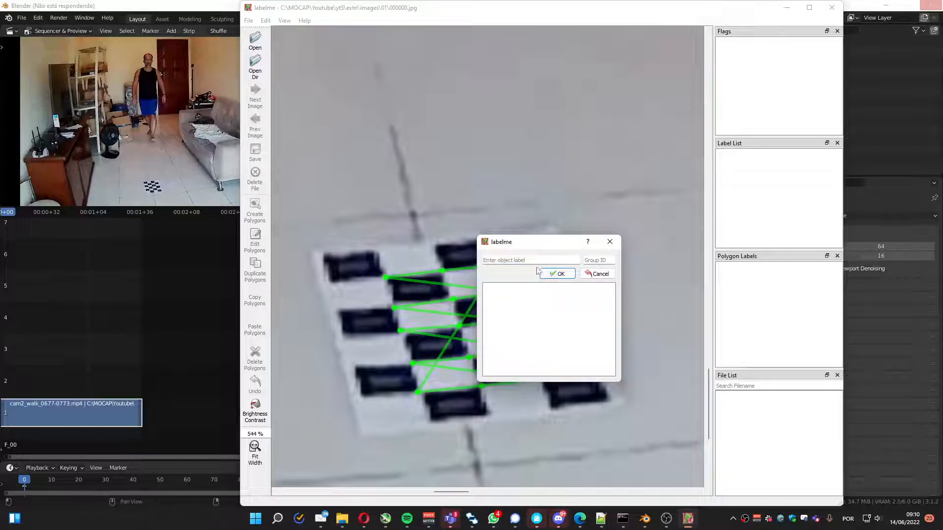
{"action": "left_click", "coordinate": [556, 274]}
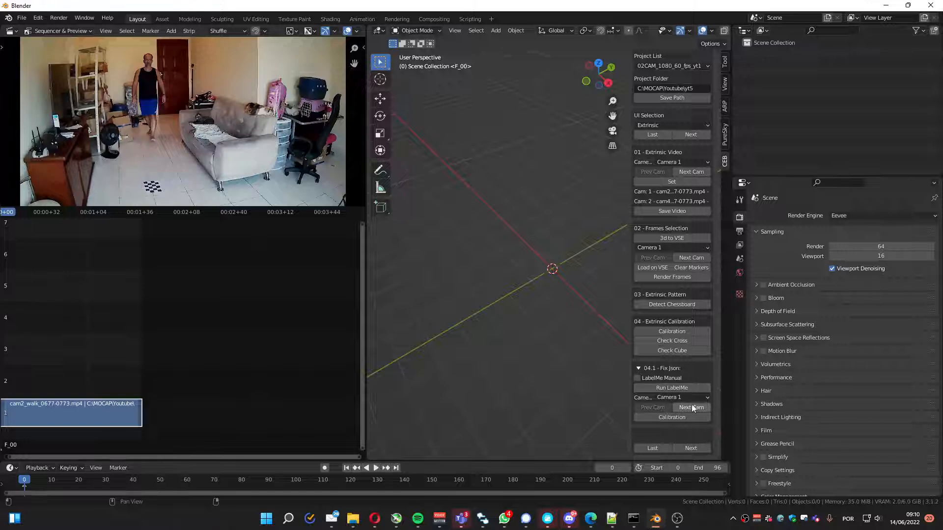
Switch json fixing to Camera 2 and run LabelMe on its chessboard frame
{"action": "left_click", "coordinate": [691, 407]}
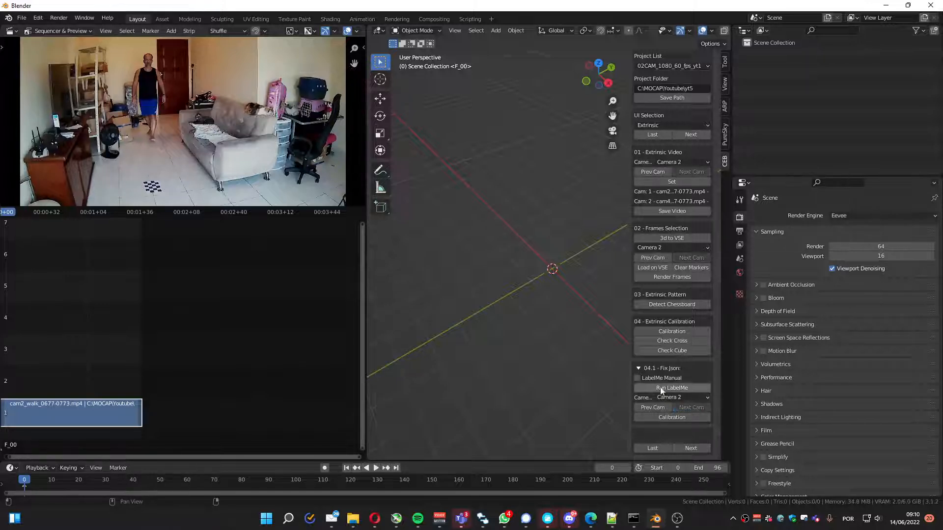
{"action": "left_click", "coordinate": [670, 388]}
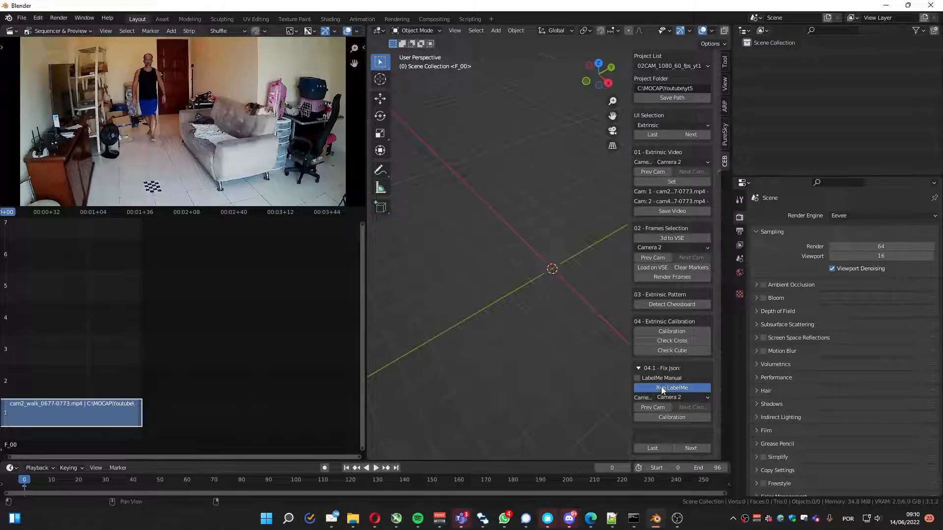
{"action": "left_click", "coordinate": [671, 388]}
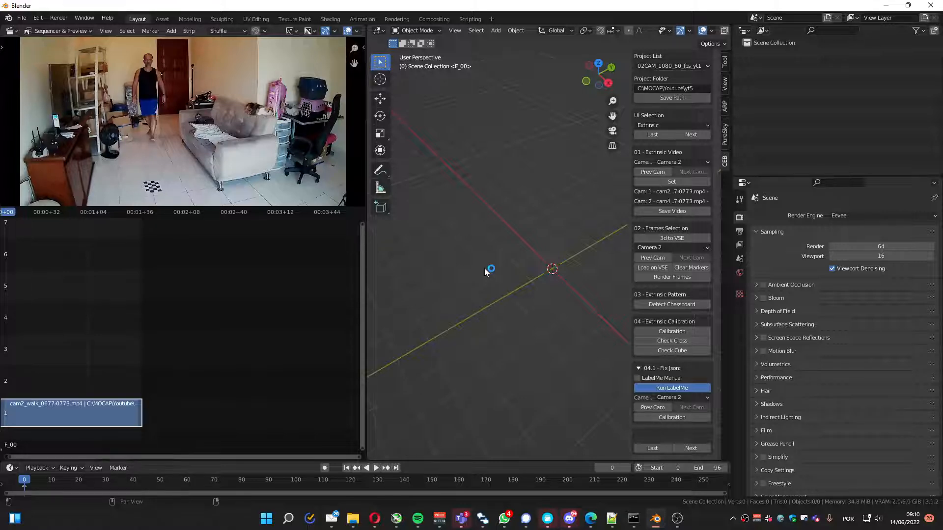
{"action": "left_click", "coordinate": [670, 387]}
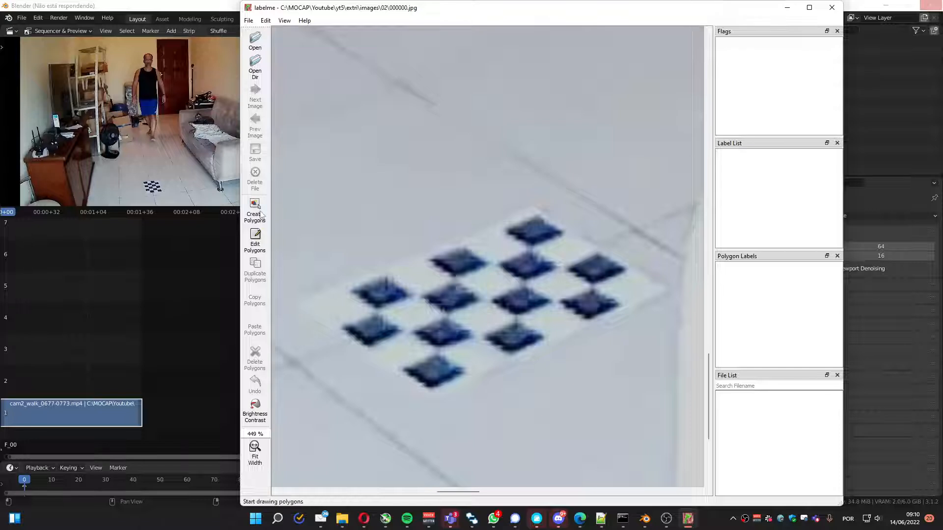
Draw a polygon through Camera 2's chessboard corners in zigzag order
{"action": "left_click", "coordinate": [377, 311]}
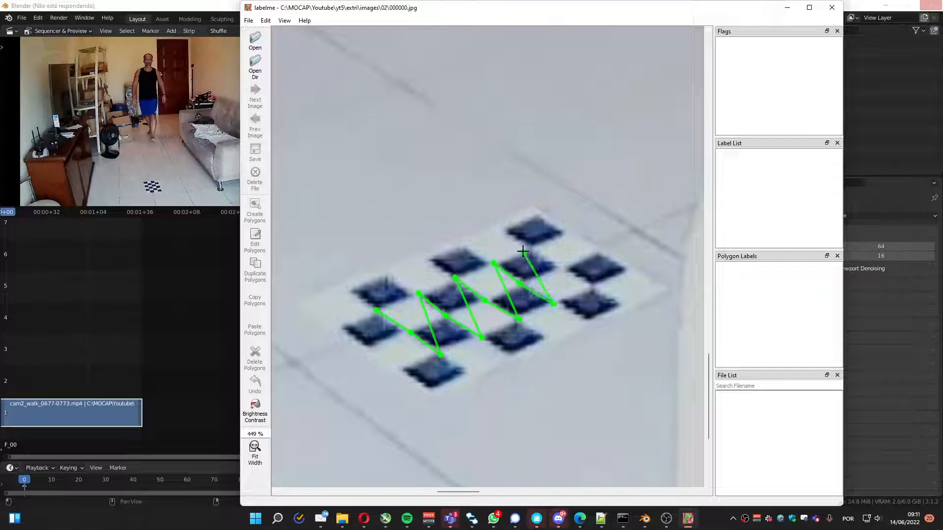
{"action": "left_click_drag", "start_coordinate": [521, 251], "coordinate": [593, 286]}
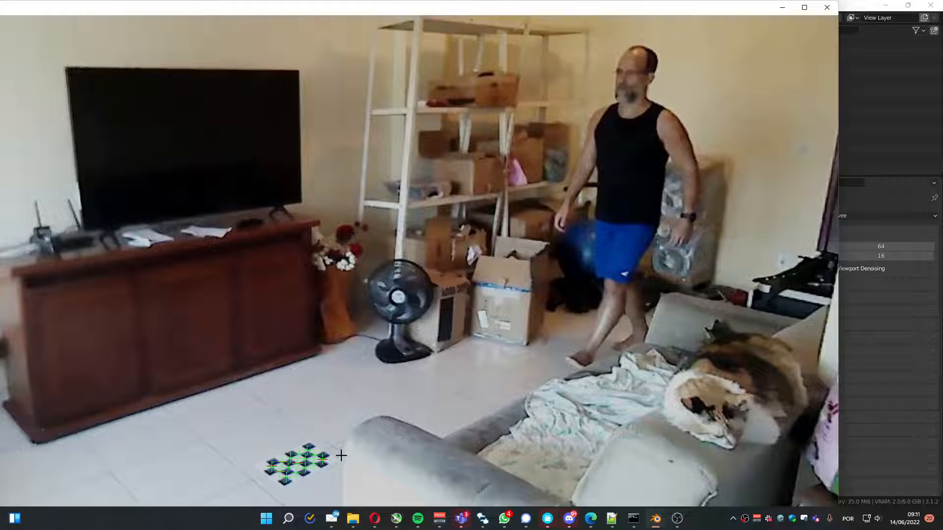
{"action": "mouse_move", "coordinate": [826, 7]}
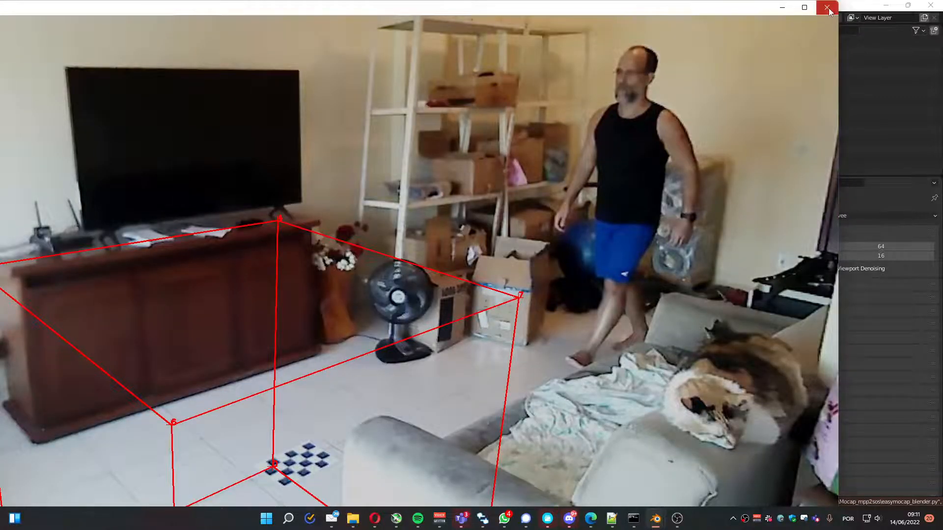
Review the red Check Cube overlay on Camera 2's frame and close the preview window
{"action": "left_click", "coordinate": [827, 7]}
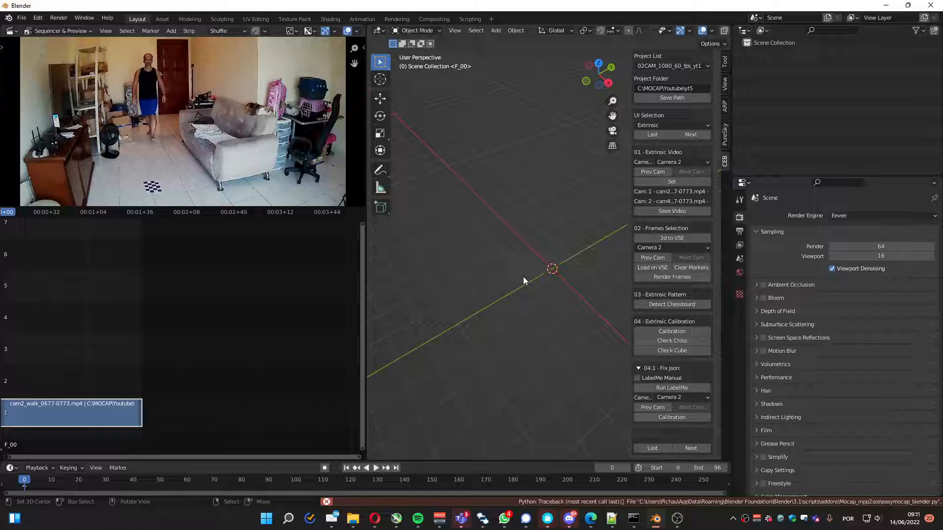